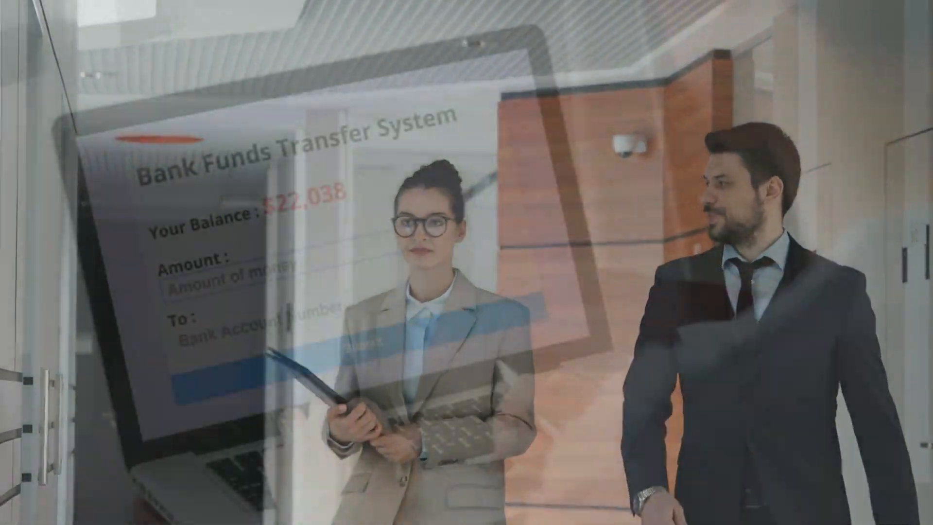
pyautogui.write('25')
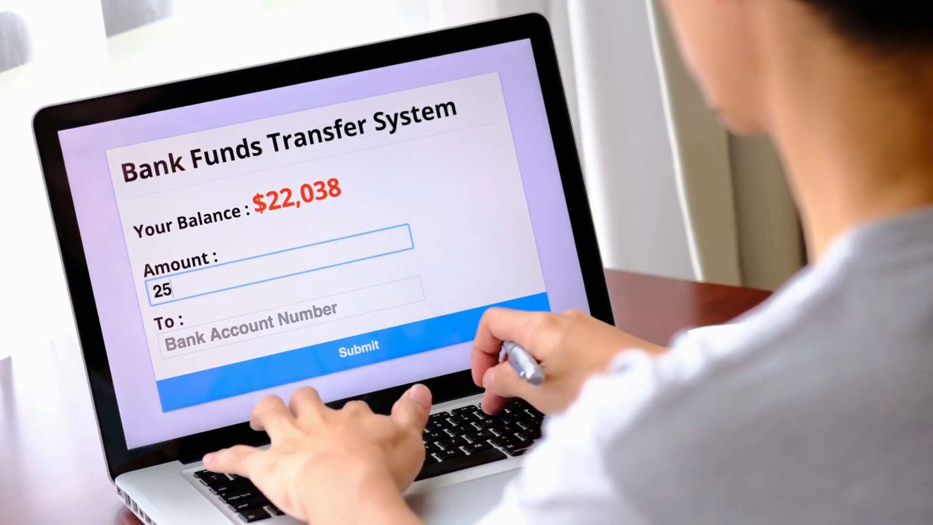